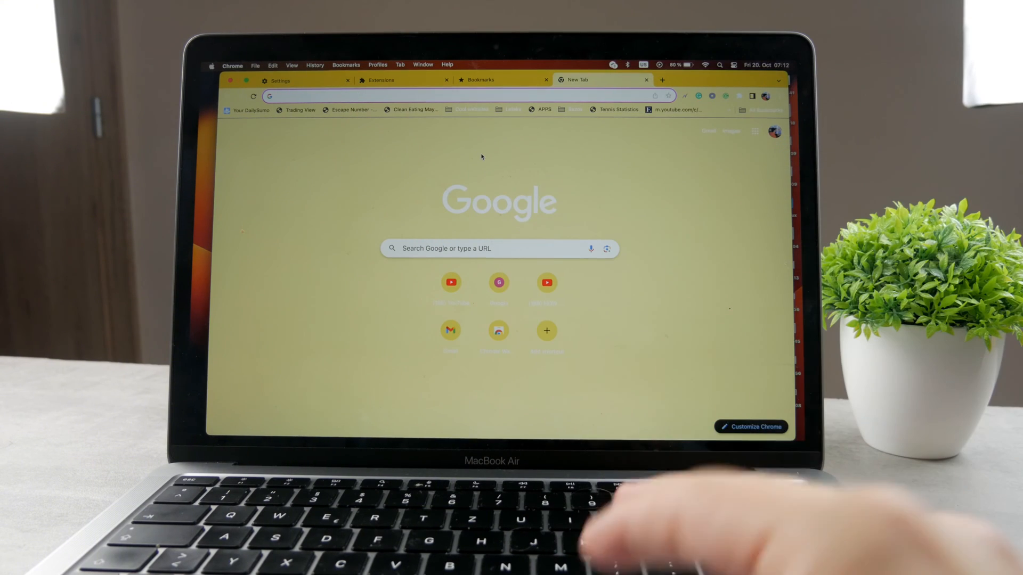
Show the bookmarks manager and bring up the Chrome menu in the menu bar.
click(480, 80)
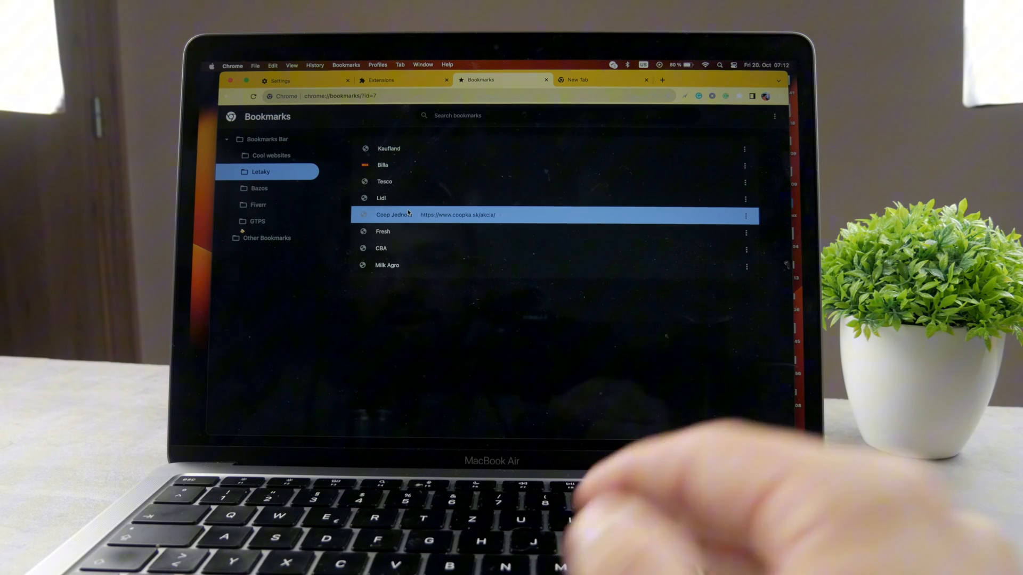
click(232, 65)
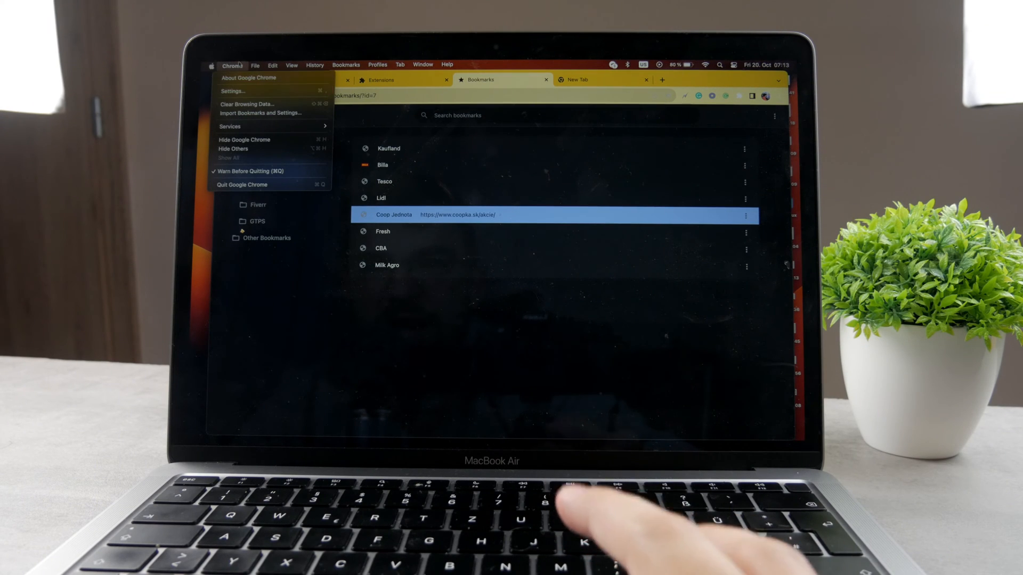
mouse_move(261, 113)
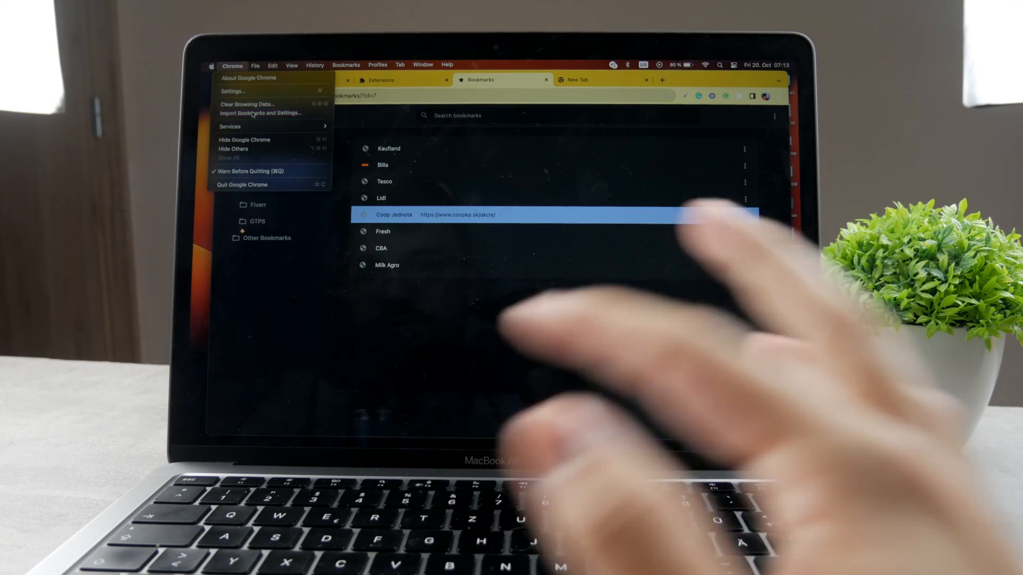
Start Import Bookmarks and Settings with Bookmarks HTML File chosen as the source.
click(264, 113)
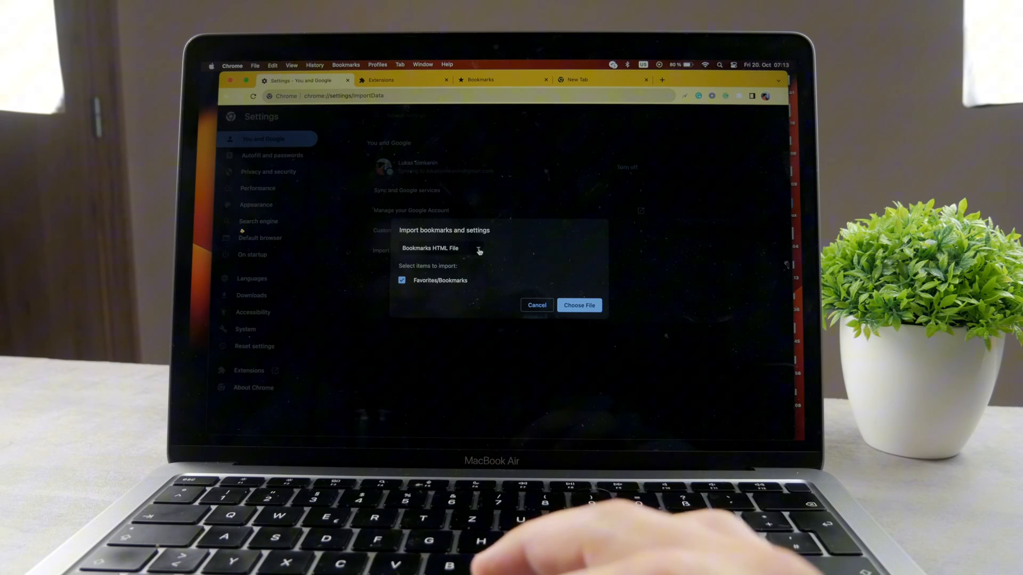
click(441, 248)
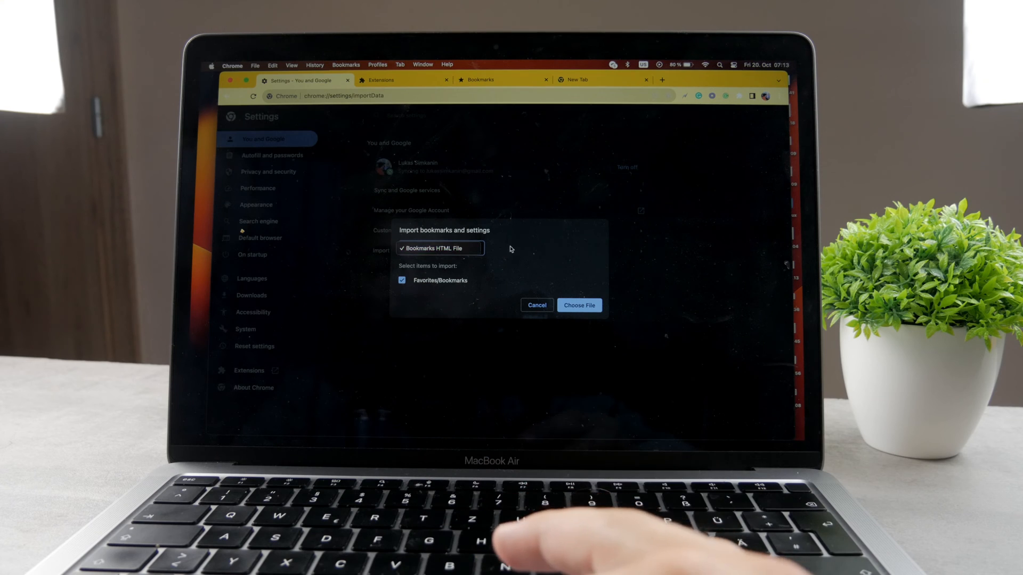
click(440, 248)
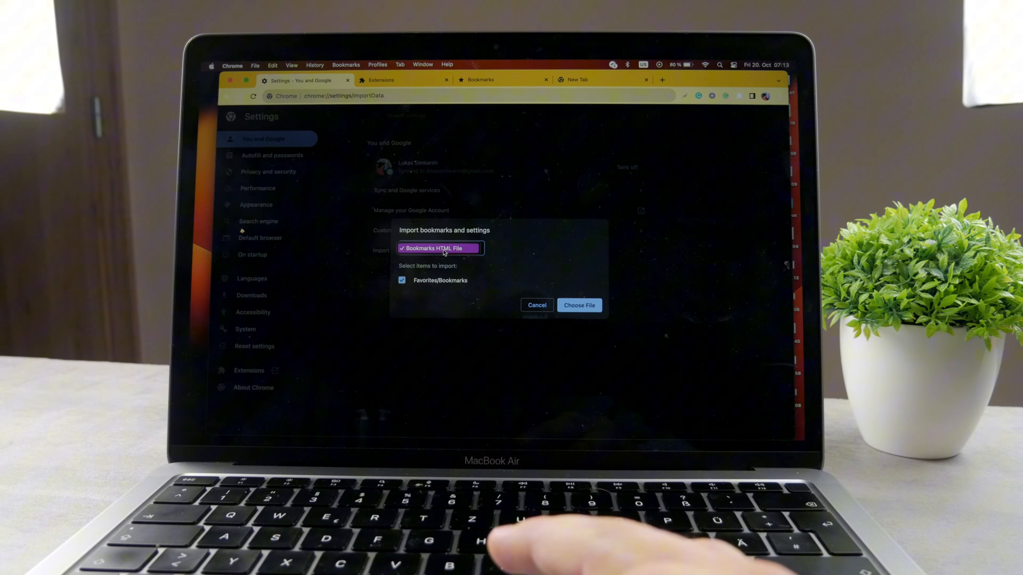
click(441, 248)
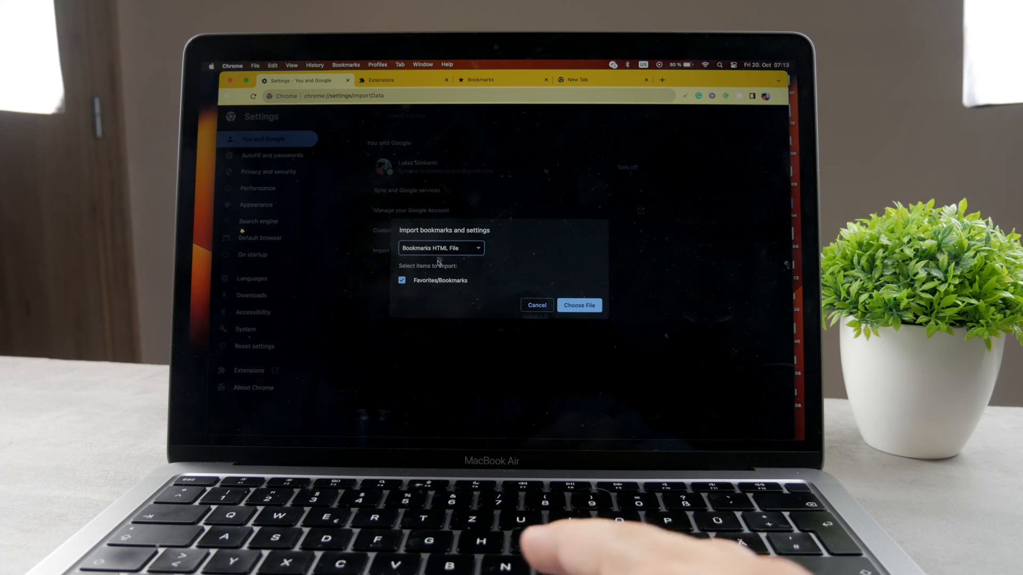
click(440, 248)
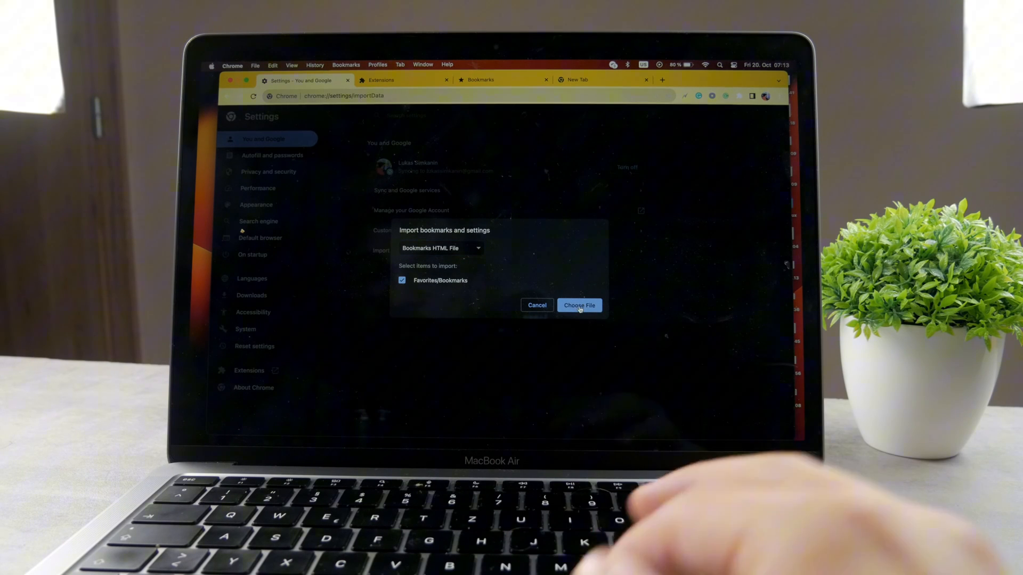
Browse for a bookmarks file, then cancel the picker and dismiss the import dialog without importing.
click(579, 306)
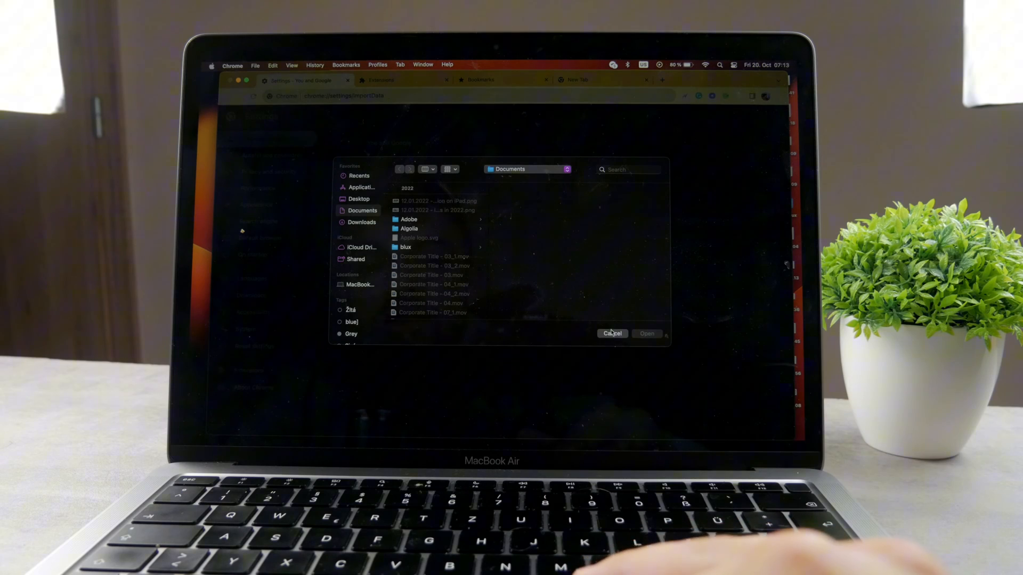
click(612, 333)
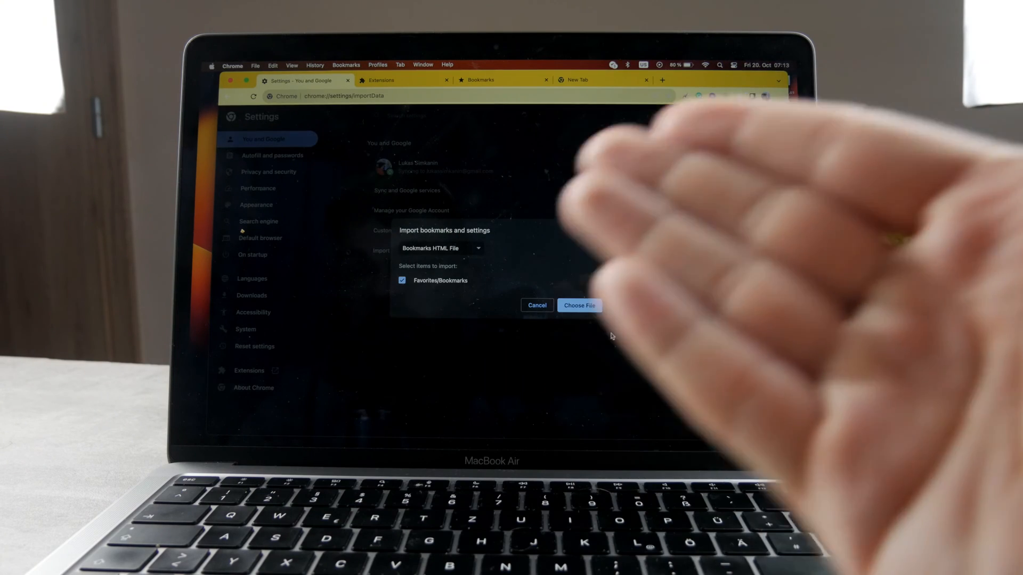
click(536, 305)
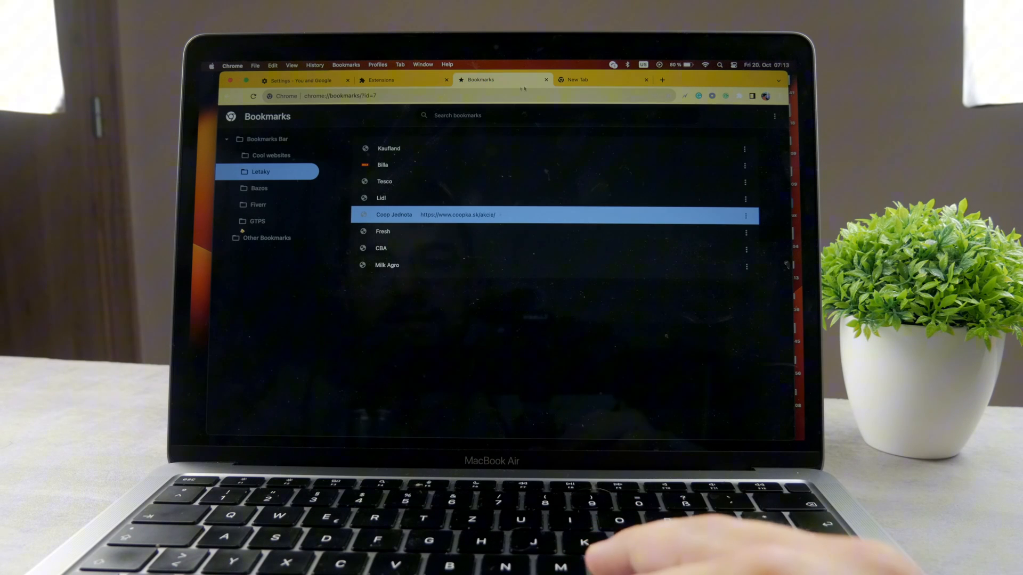
Show the Bookmarks Bar contents and close the extra New Tab.
click(265, 138)
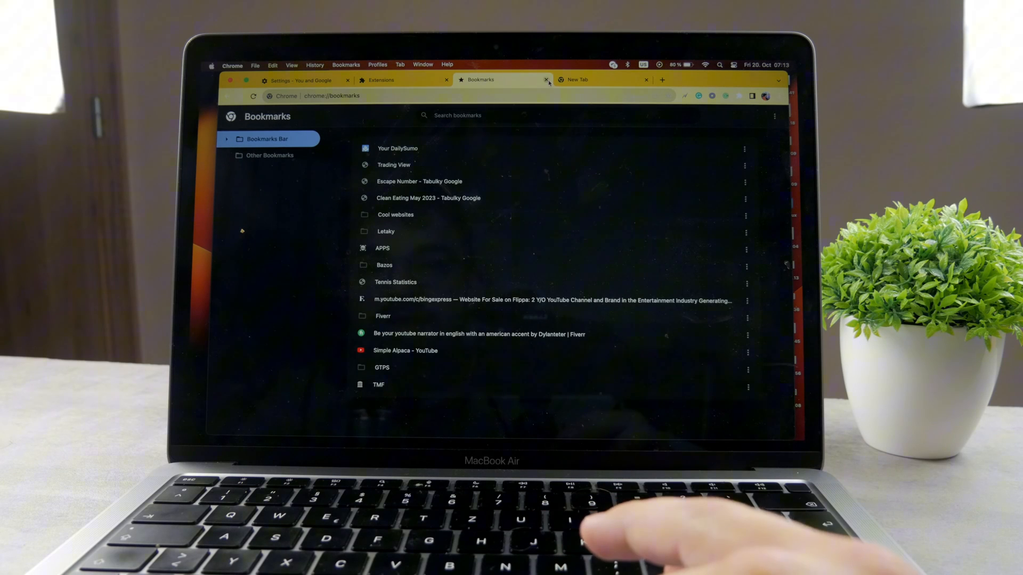
click(546, 80)
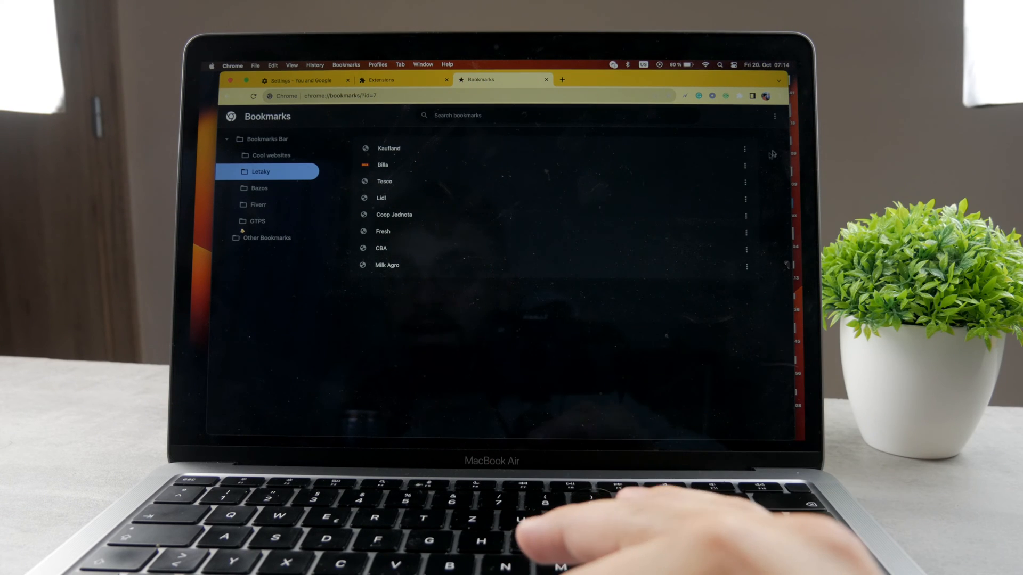
Export all bookmarks to an HTML backup file from the manager's three-dot menu.
click(774, 116)
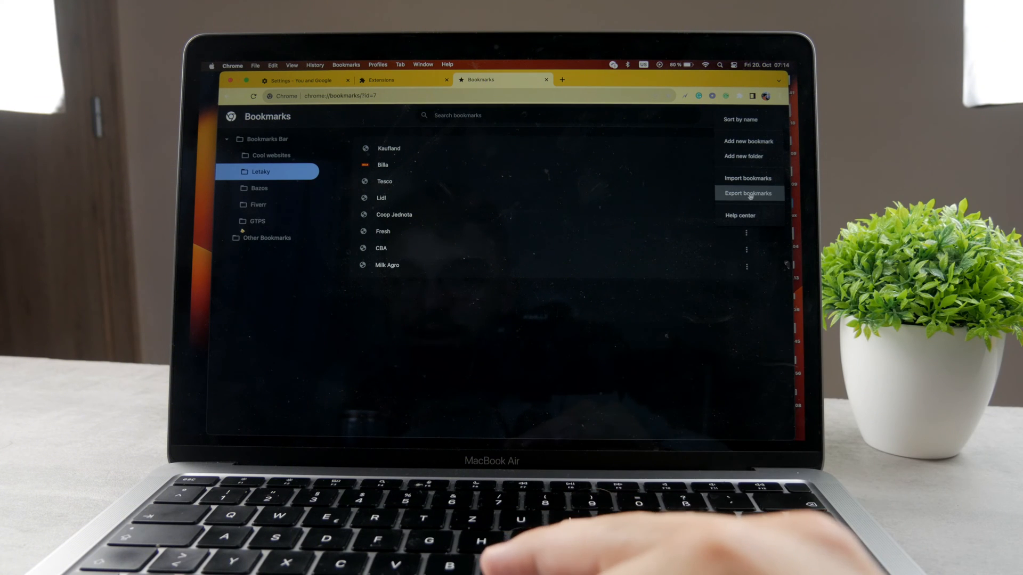
click(748, 193)
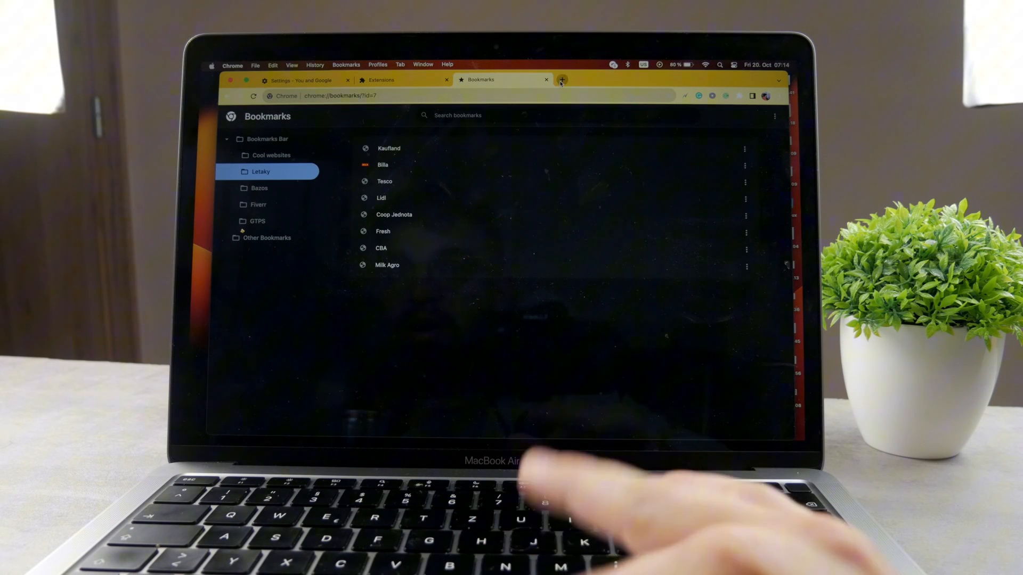
click(562, 80)
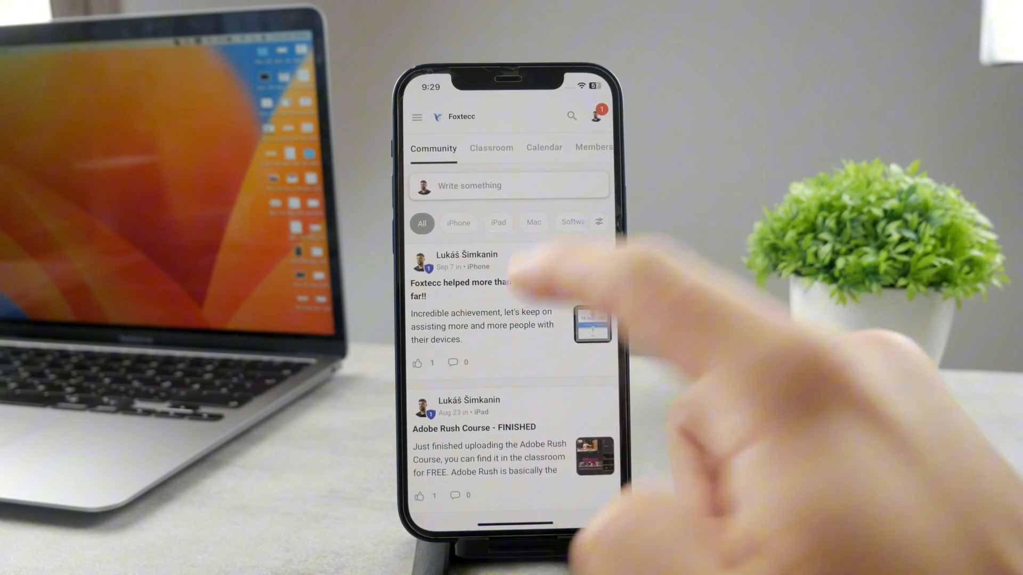
Switch to the Classroom section and open the Voice Memos module from the course list.
click(491, 147)
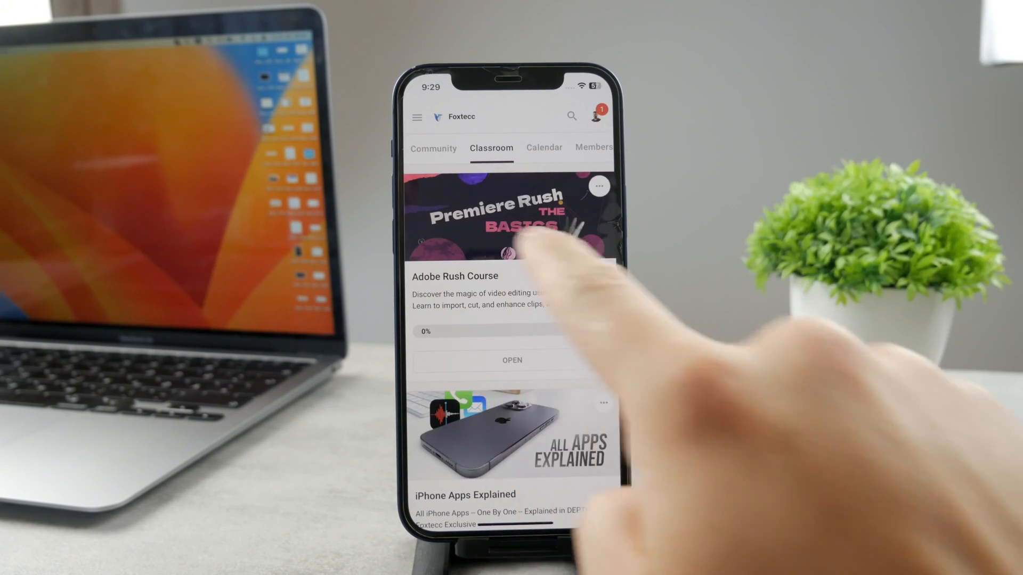
scroll(down, 3)
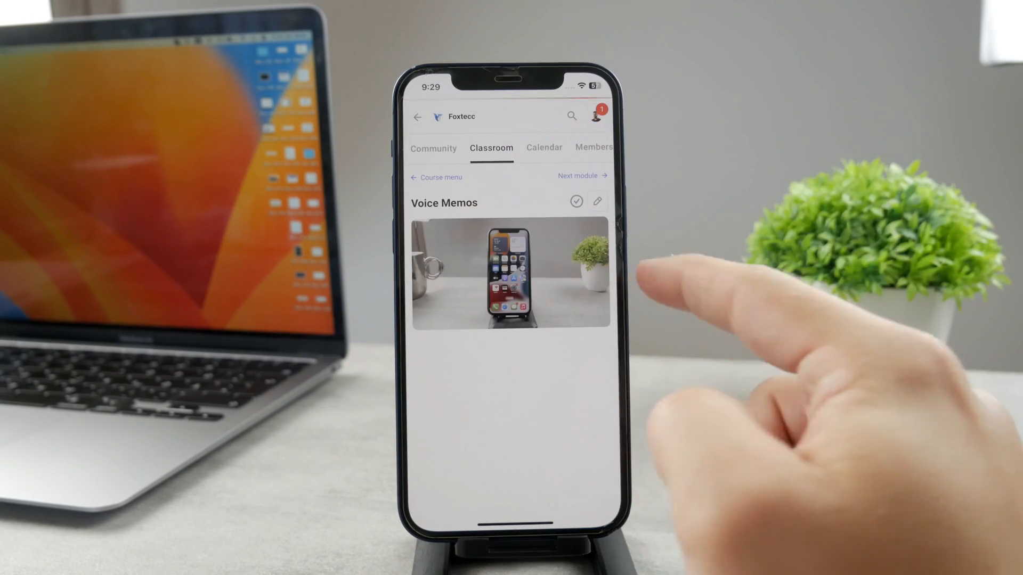
click(511, 270)
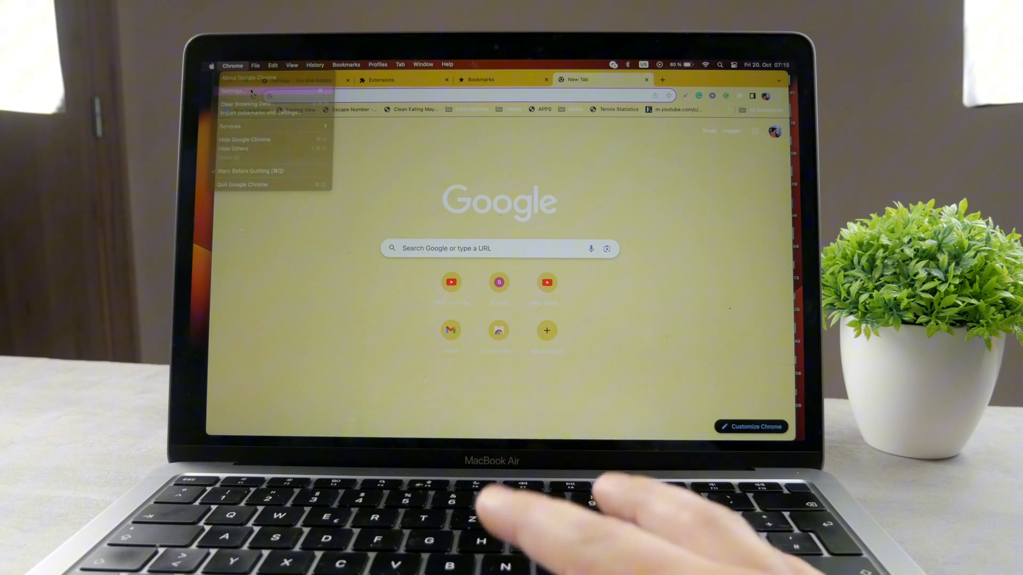
click(232, 90)
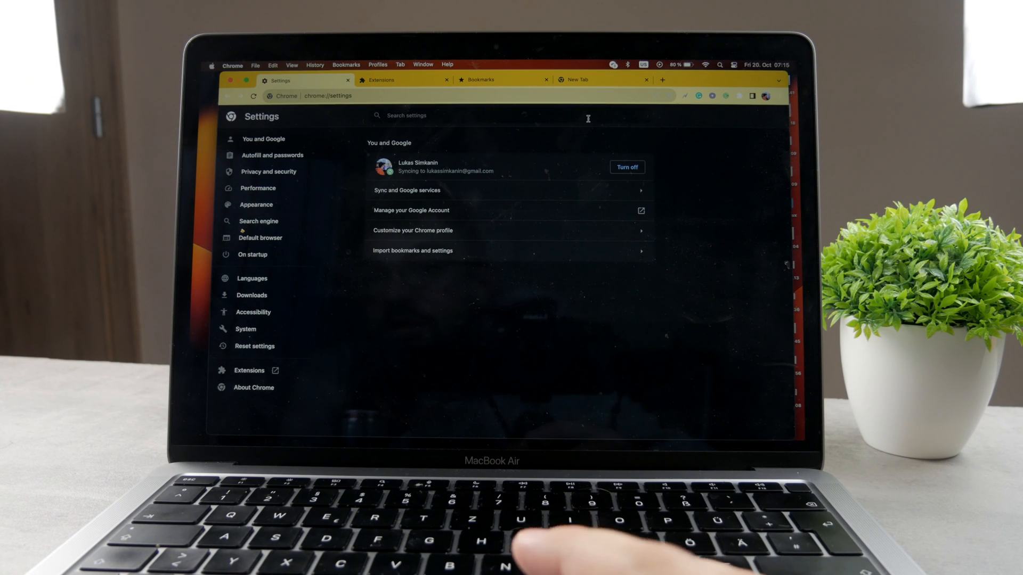
click(587, 80)
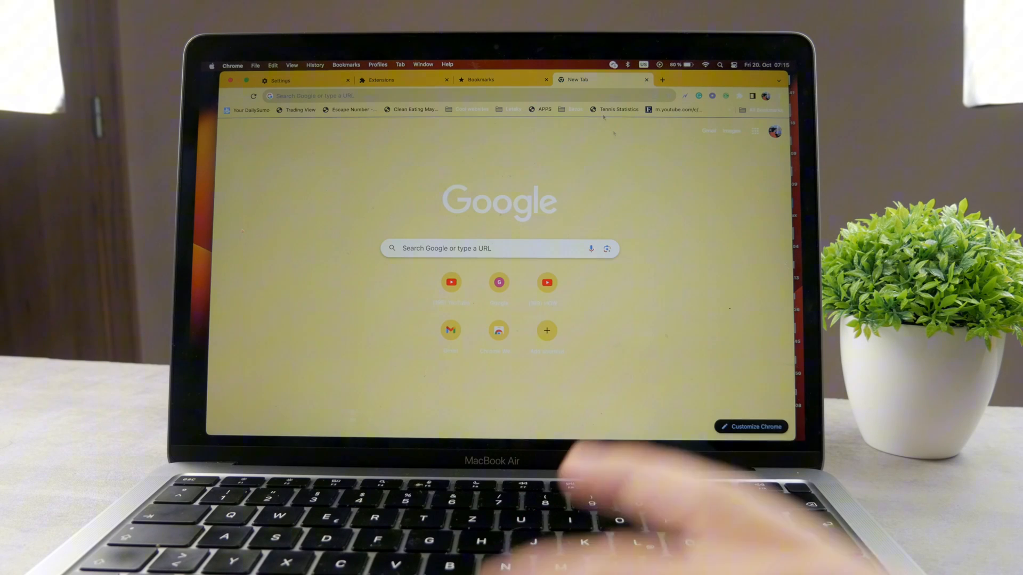